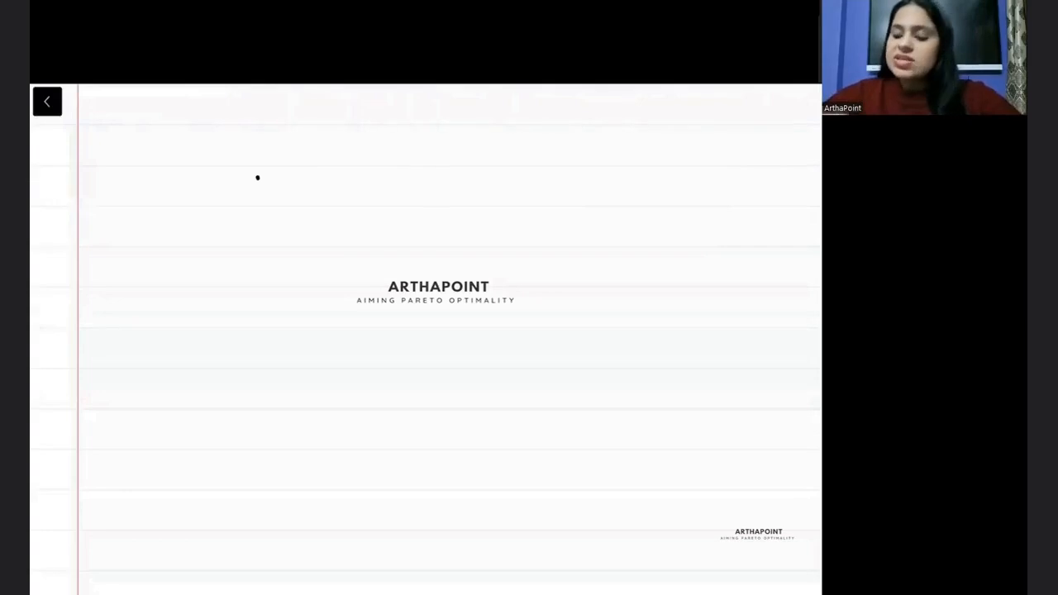
Step: Write 'Indian Economy' highlighted blue, then a circled 1 with 'LPG policies' in red
{"action": "type", "text": "9,"}
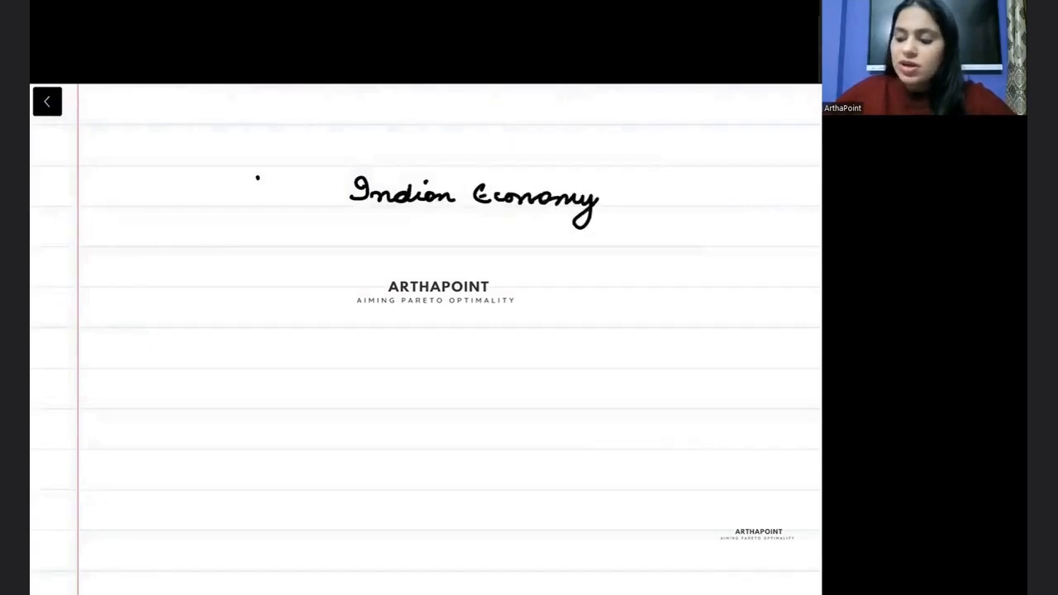
{"action": "left_click_drag", "start_coordinate": [330, 195], "coordinate": [604, 195]}
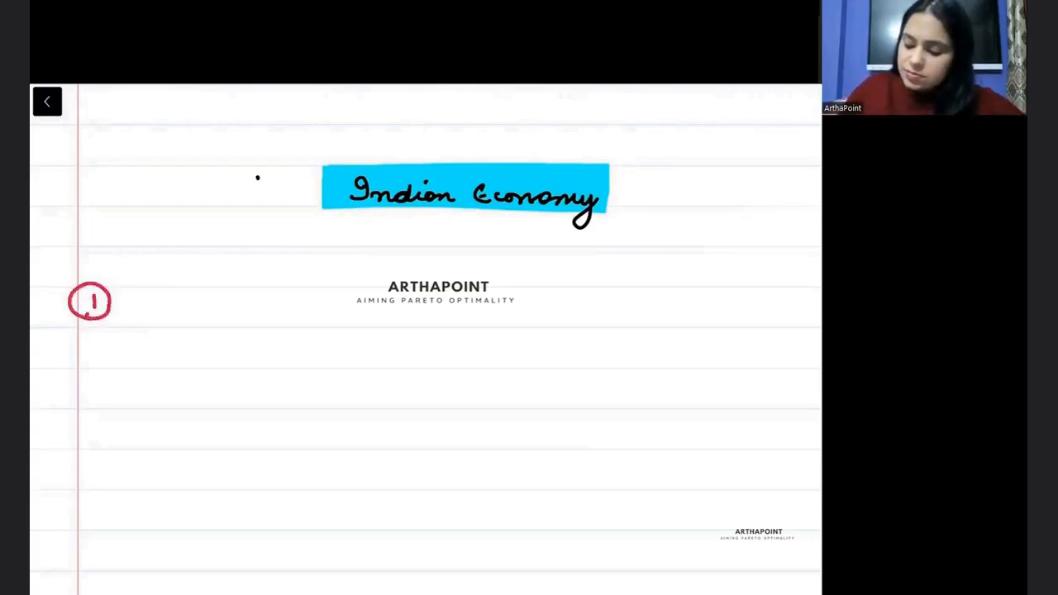
{"action": "left_click_drag", "start_coordinate": [157, 315], "coordinate": [264, 314]}
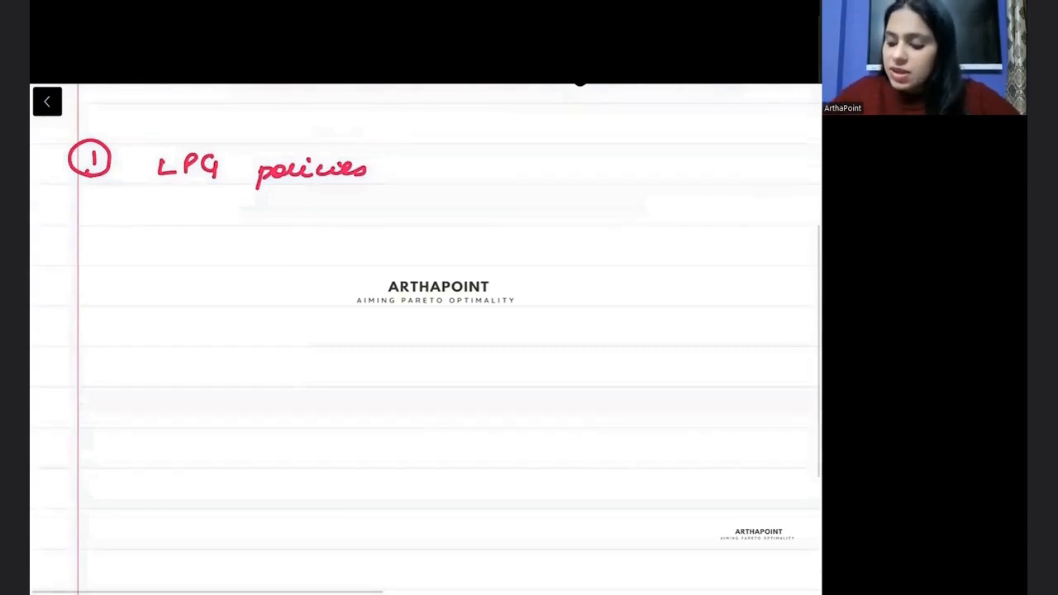
Step: Branch LPG policies into why?, PM, FM and reasons, highlighting 'Manmohan, Narasimha' yellow
{"action": "left_click_drag", "start_coordinate": [306, 202], "coordinate": [422, 211]}
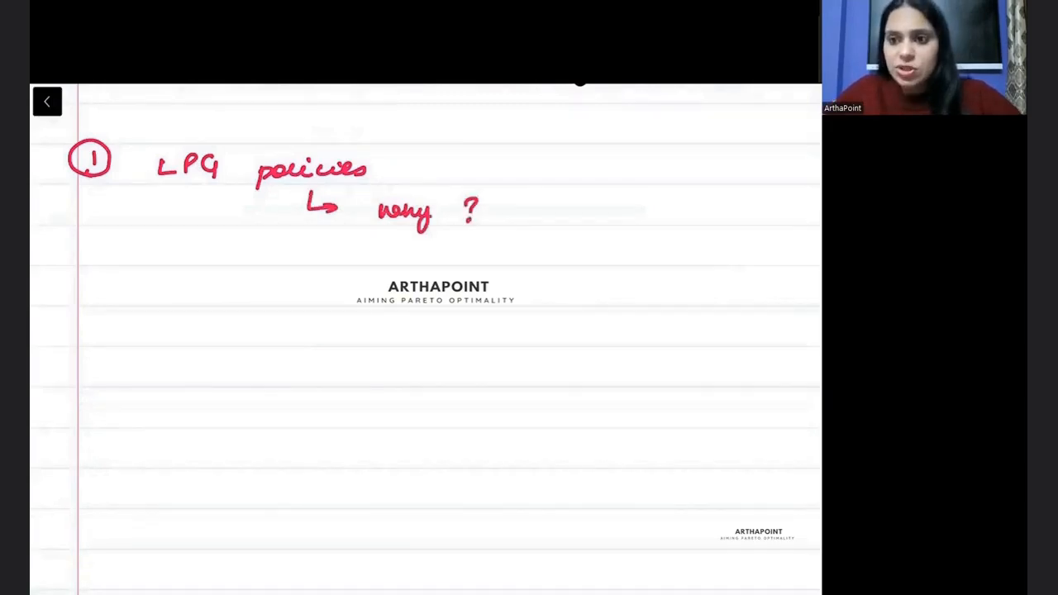
{"action": "left_click_drag", "start_coordinate": [268, 202], "coordinate": [331, 240]}
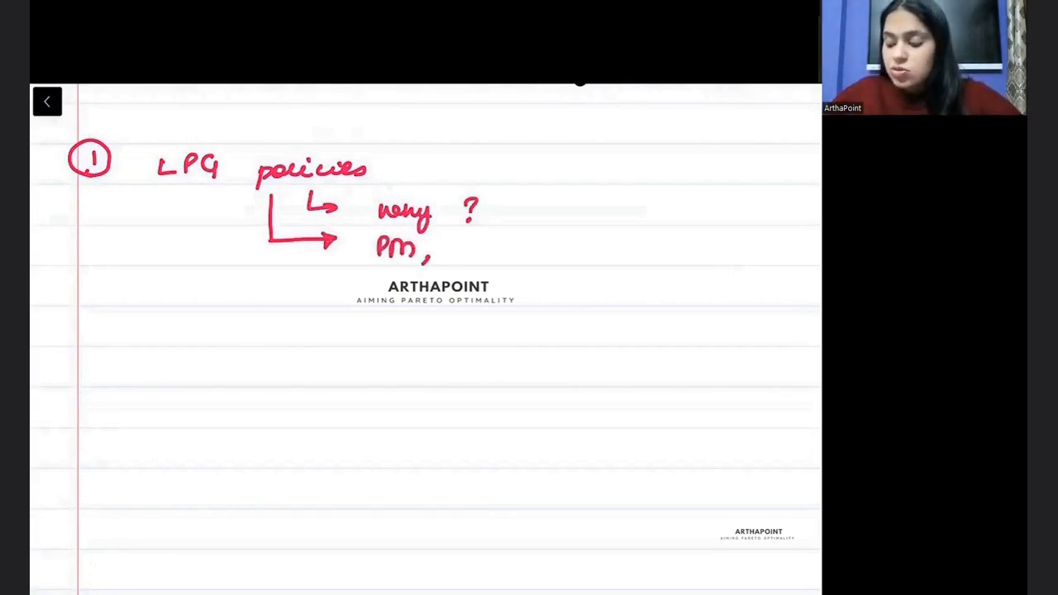
{"action": "left_click_drag", "start_coordinate": [446, 248], "coordinate": [512, 248]}
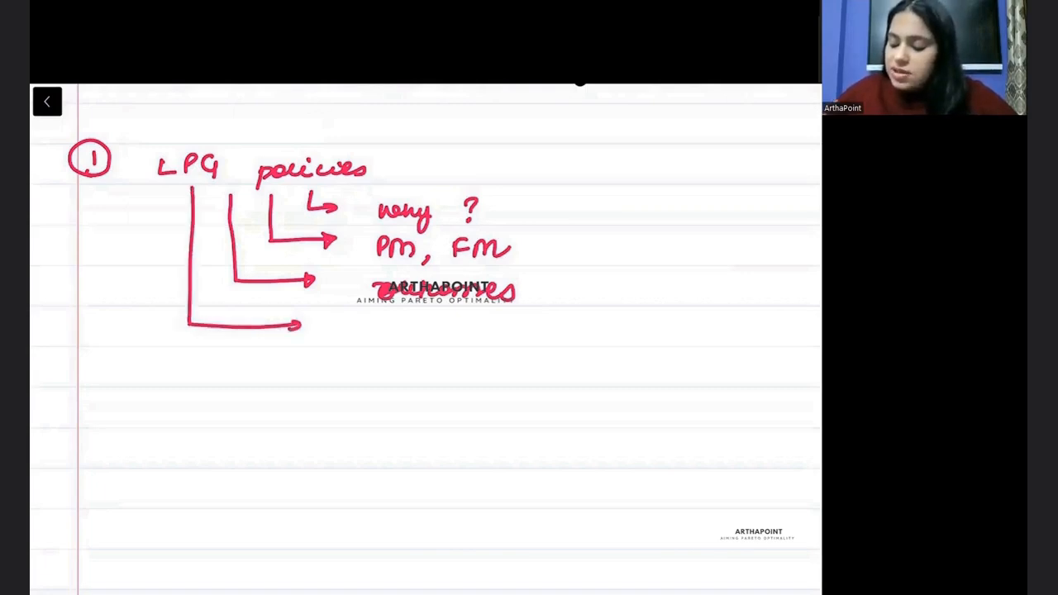
{"action": "type", "text": "Mo"}
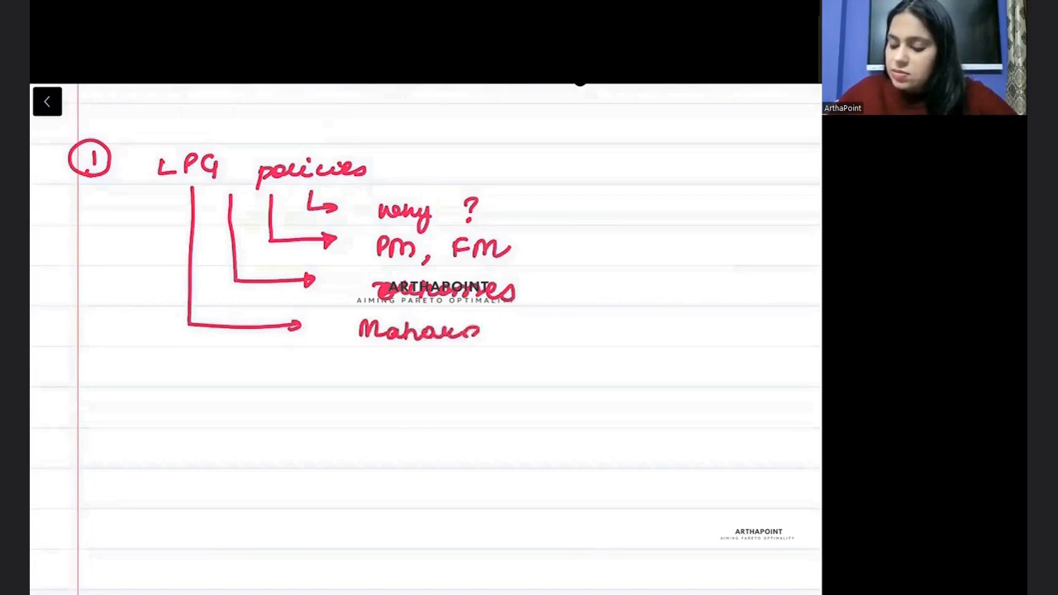
{"action": "left_click_drag", "start_coordinate": [480, 331], "coordinate": [579, 331]}
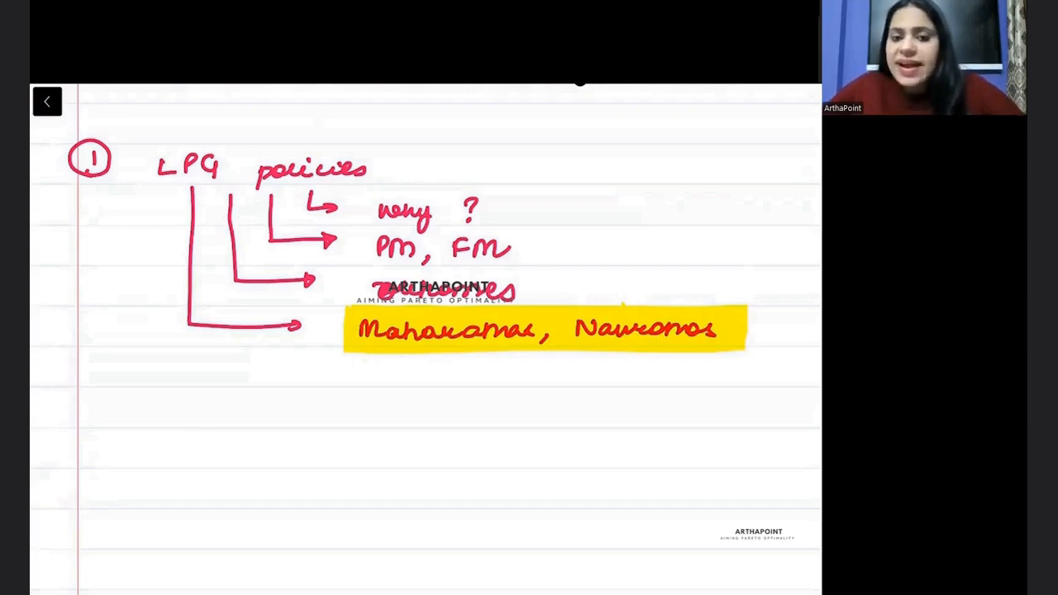
Step: Write circled 2 'Monetary policy committees' in red and circled 3 '14th and 15th commission'
{"action": "scroll", "scroll_direction": "down", "scroll_amount": 3}
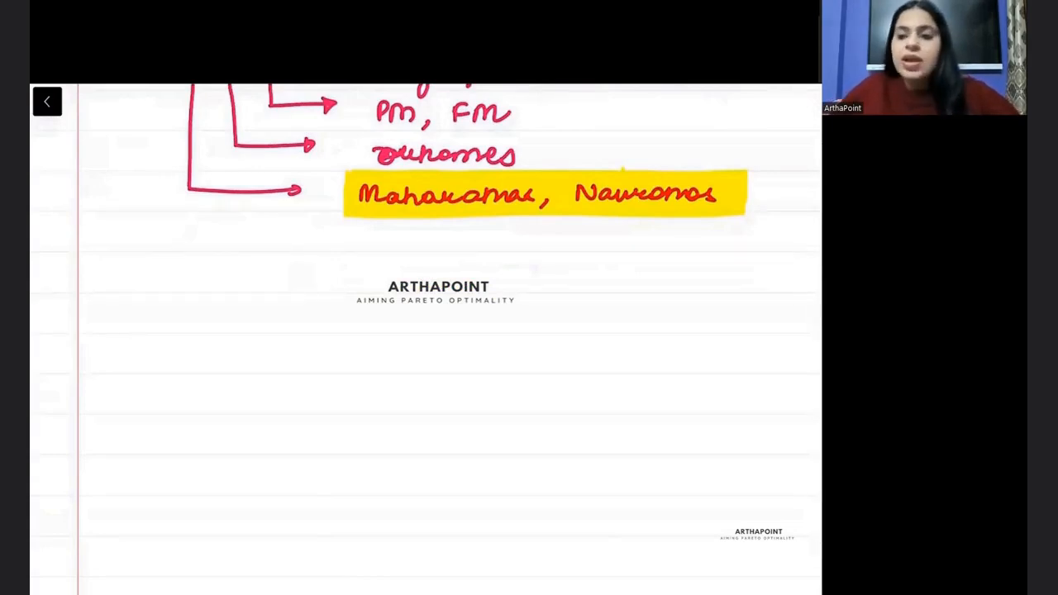
{"action": "left_click", "coordinate": [89, 317]}
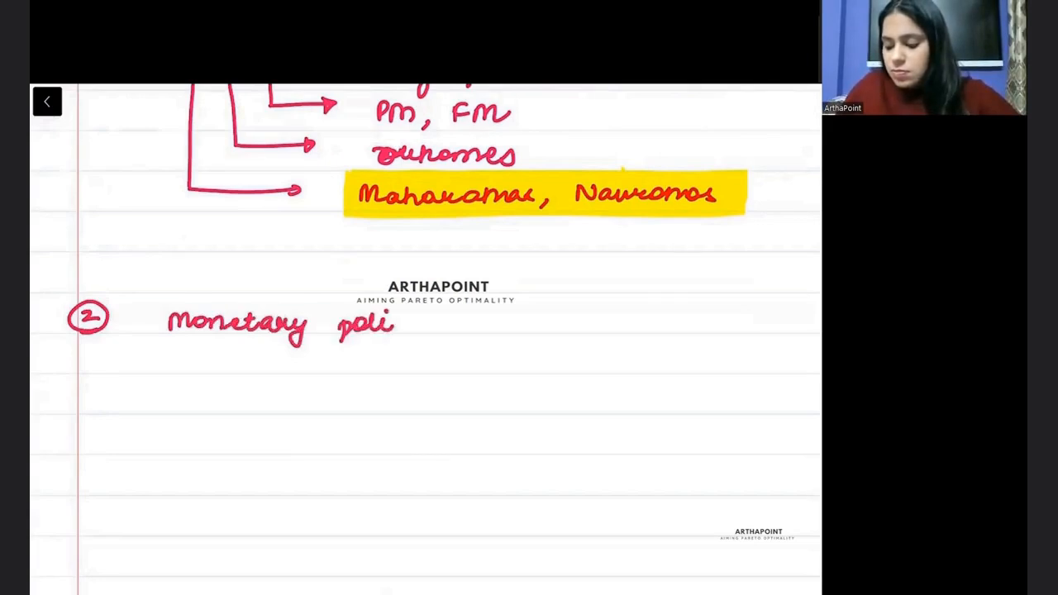
{"action": "type", "text": "policy committees"}
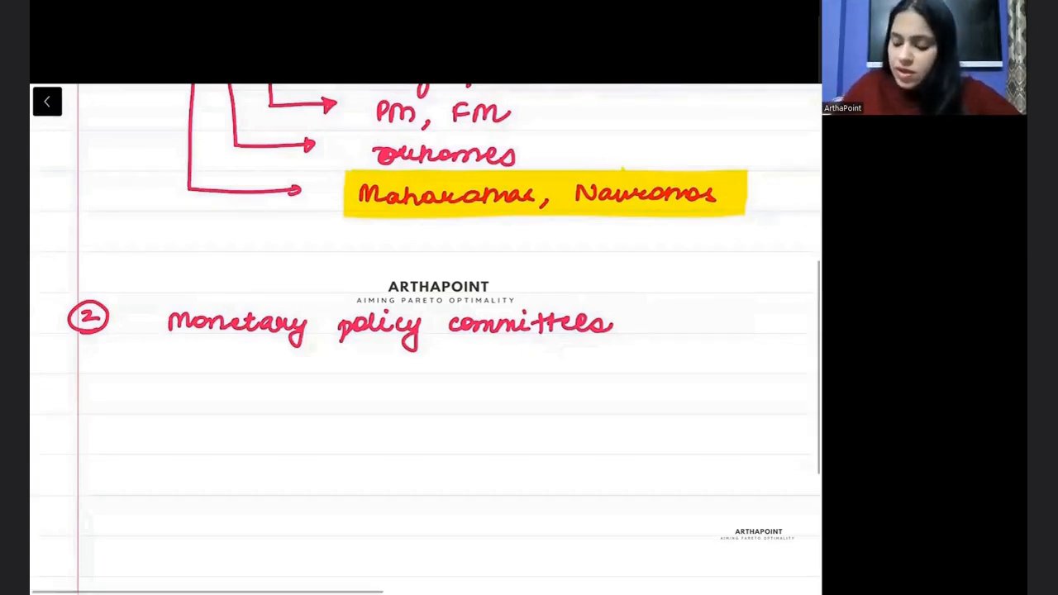
{"action": "scroll", "scroll_direction": "down", "scroll_amount": 3}
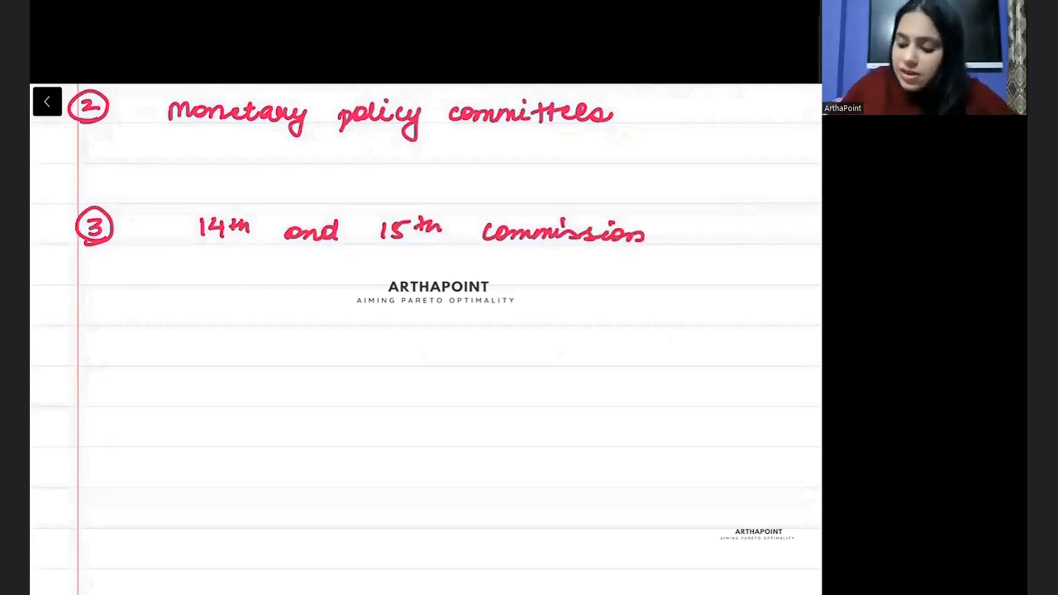
Step: Highlight '14th and 15th commission' blue and start circled 4 with the blue pen
{"action": "left_click_drag", "start_coordinate": [195, 230], "coordinate": [675, 230]}
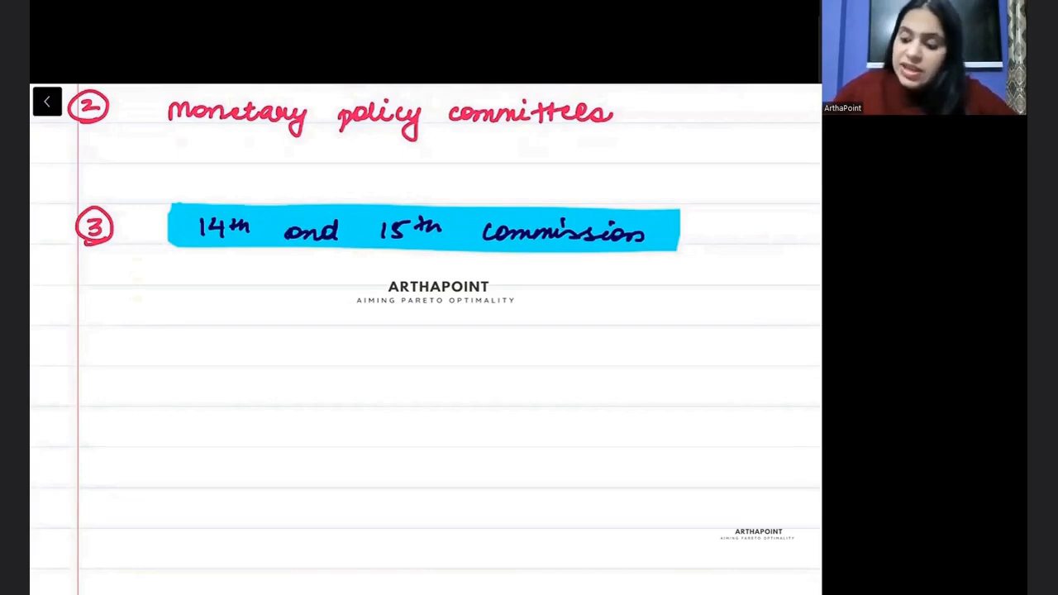
{"action": "type", "text": "1971"}
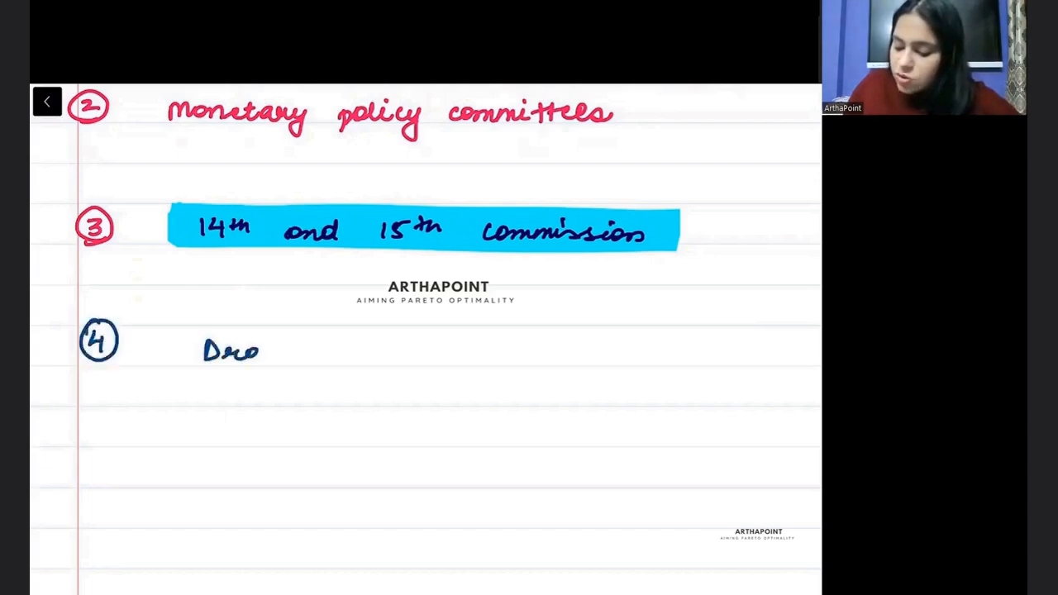
Step: Write 'Drain of wealth' highlighted yellow with an arrowed National Income note beneath
{"action": "type", "text": "Drain of u"}
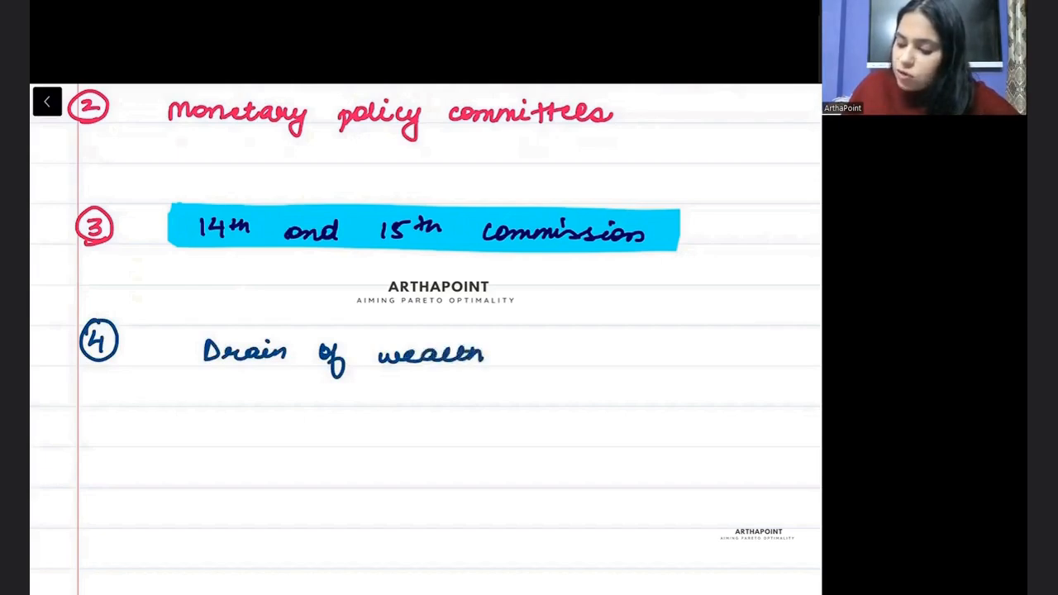
{"action": "left_click_drag", "start_coordinate": [165, 351], "coordinate": [505, 351]}
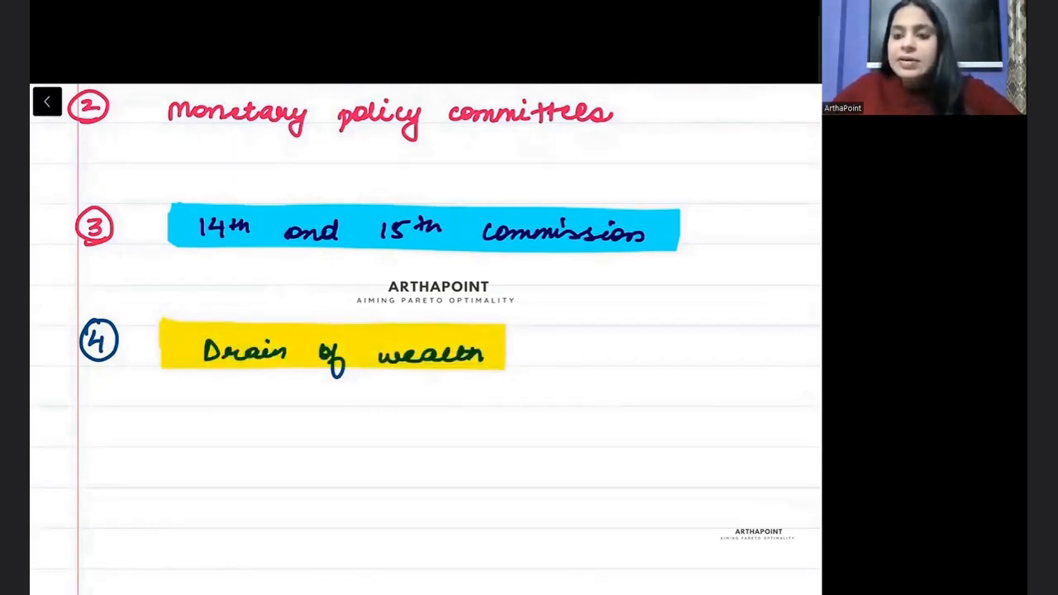
{"action": "left_click_drag", "start_coordinate": [417, 372], "coordinate": [397, 397]}
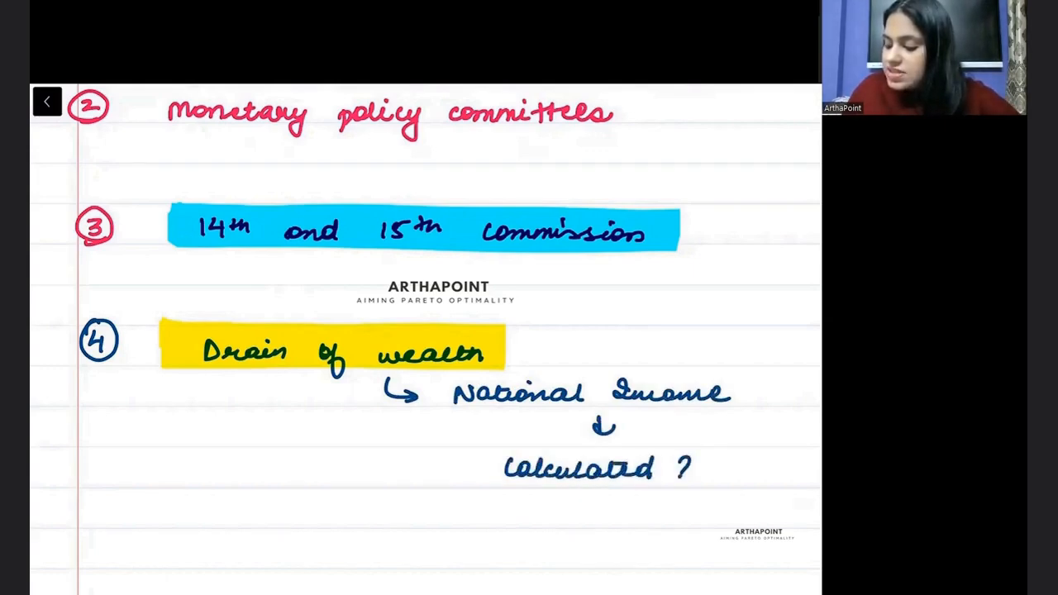
Step: Add the scientific form note and start circled 5 'Zaminda…' in red below
{"action": "scroll", "scroll_direction": "down", "scroll_amount": 3}
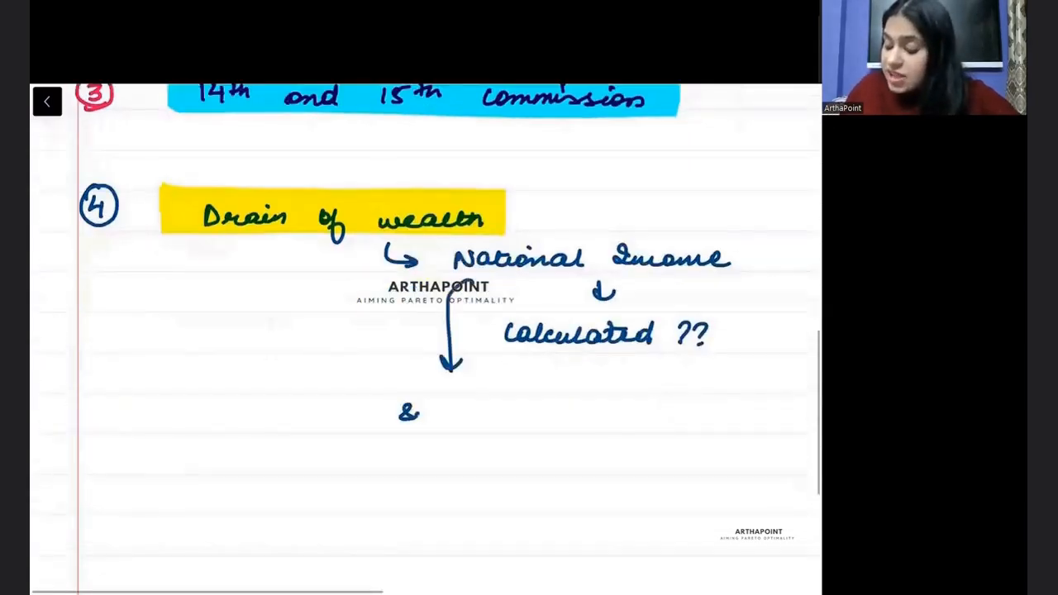
{"action": "type", "text": "Scientific form of"}
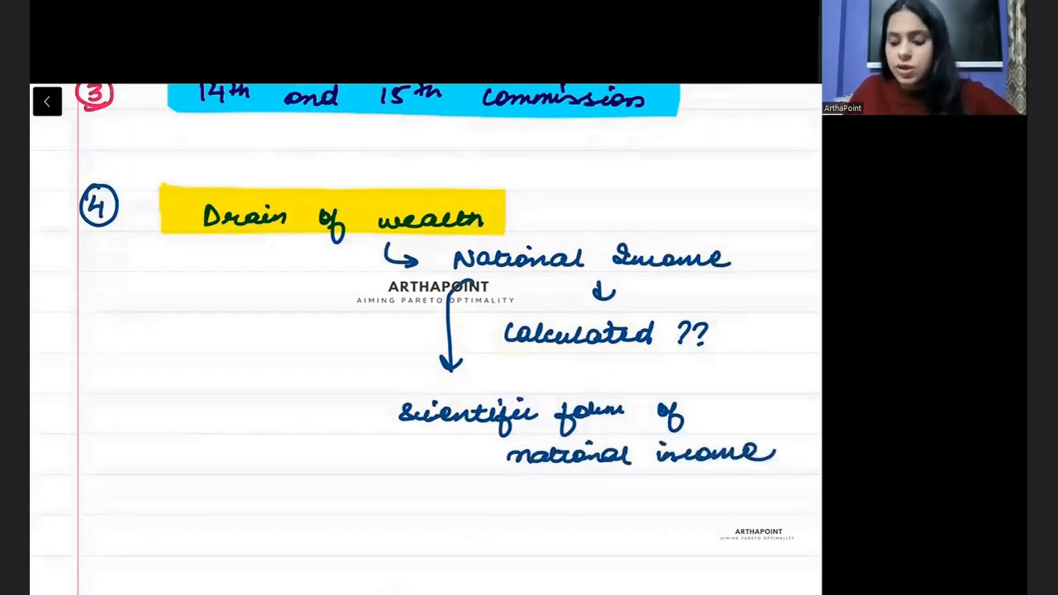
{"action": "scroll", "scroll_direction": "down", "scroll_amount": 3}
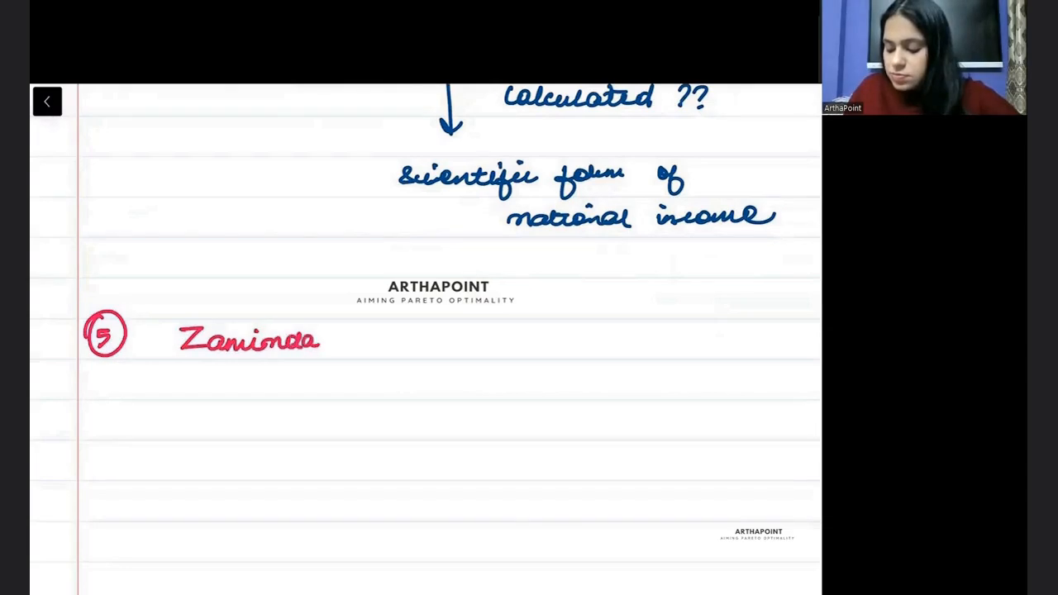
{"action": "type", "text": "dari system"}
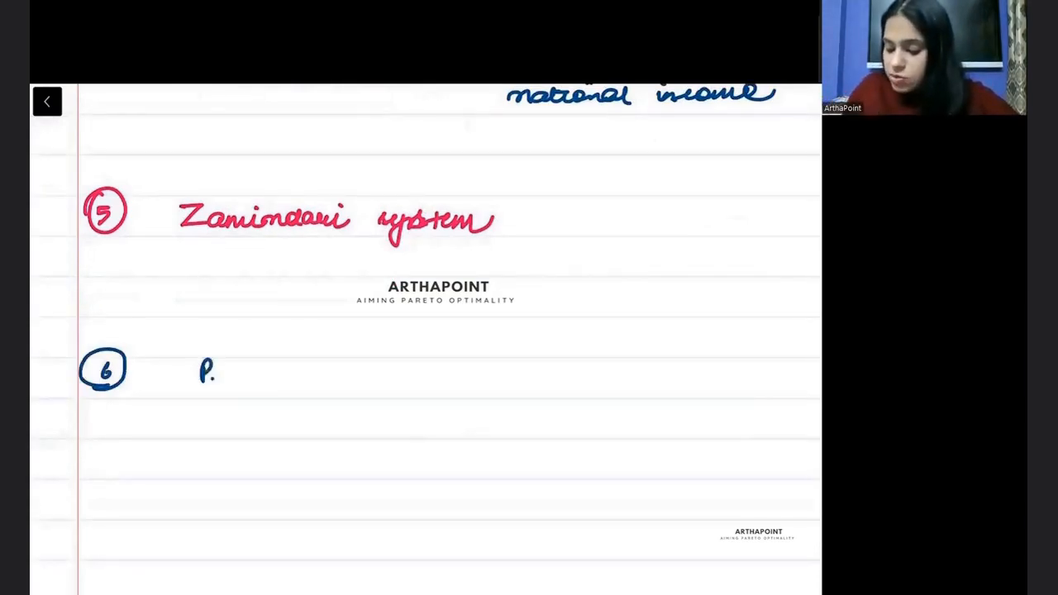
Step: List ticked Public goods points: public vs private, club good, common, tragedy of commons
{"action": "type", "text": "Public"}
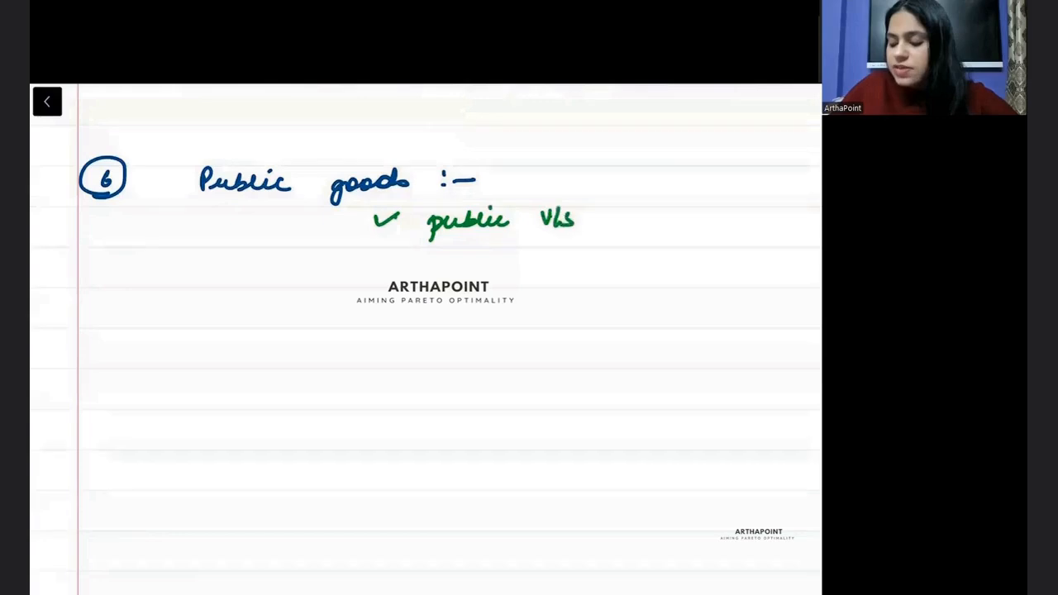
{"action": "left_click_drag", "start_coordinate": [587, 224], "coordinate": [703, 228]}
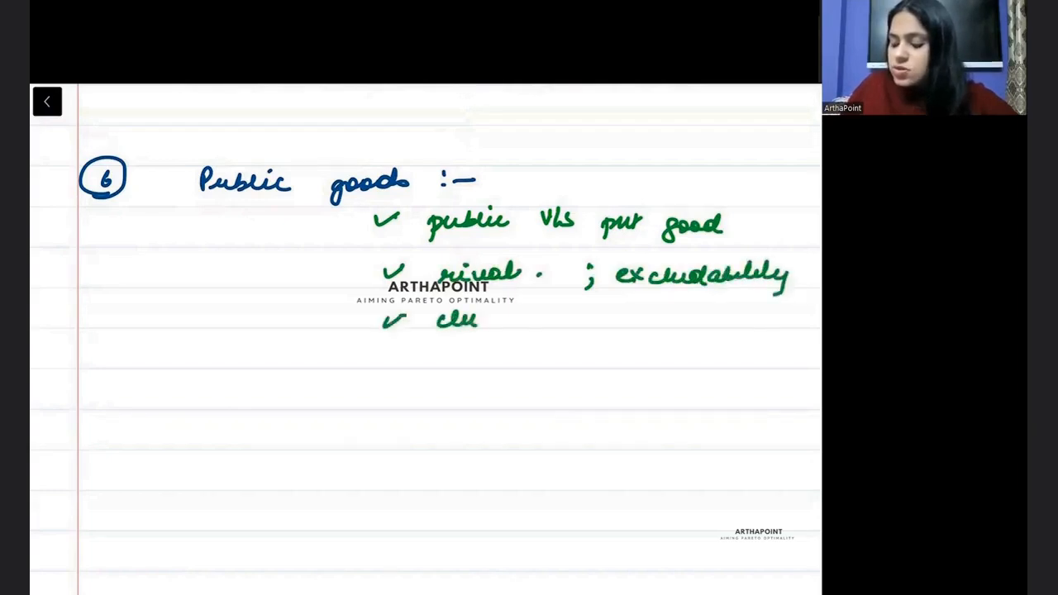
{"action": "type", "text": "good"}
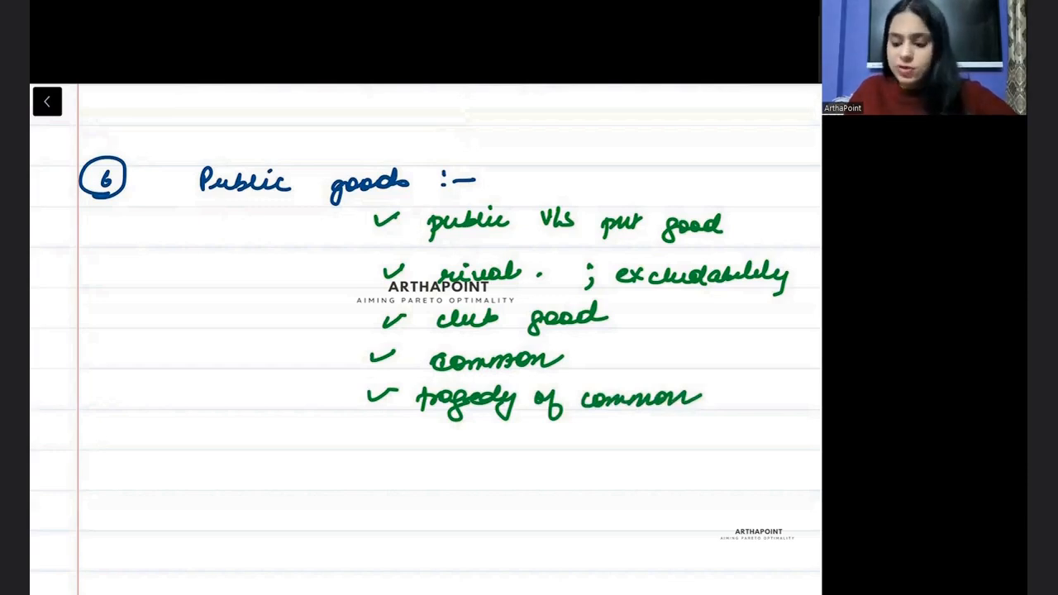
{"action": "scroll", "scroll_direction": "down", "scroll_amount": 3}
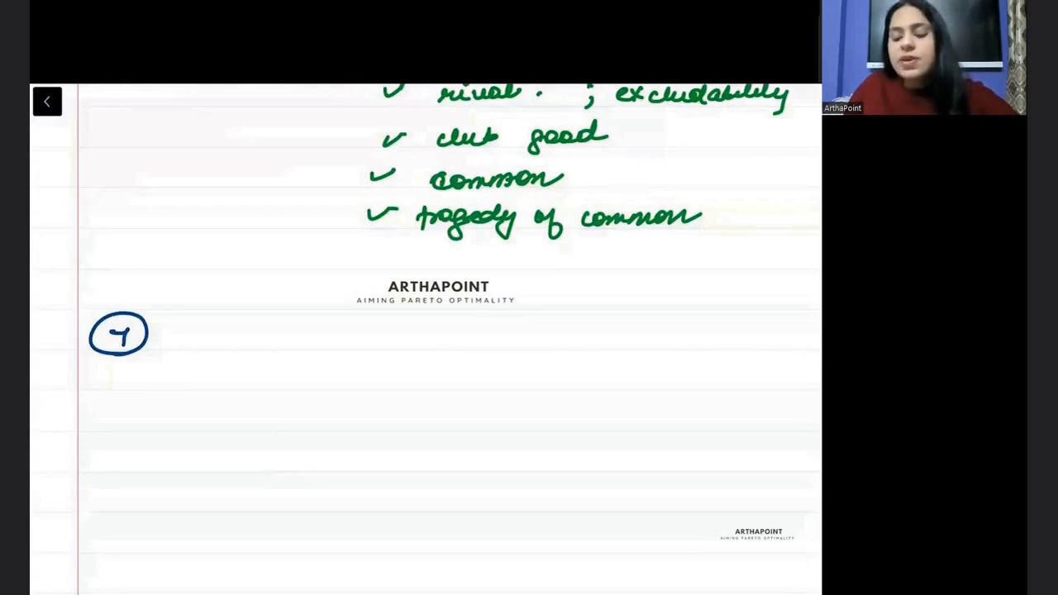
Step: Write 7 Externalities with ticked positive vs negative, Coase theorem, Pigouvian tax; circle 8
{"action": "left_click_drag", "start_coordinate": [219, 339], "coordinate": [311, 342]}
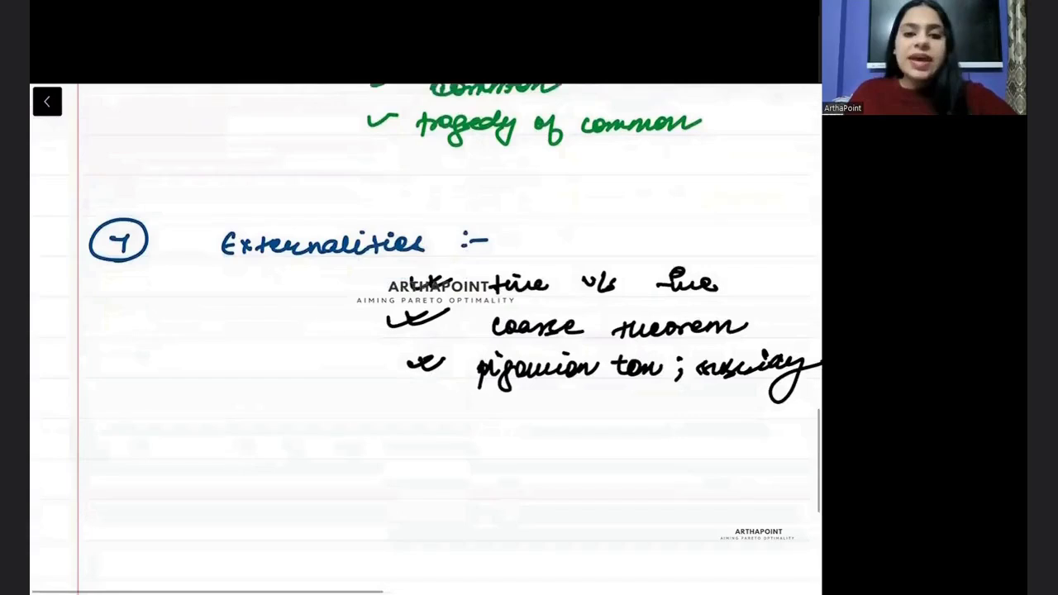
{"action": "scroll", "scroll_direction": "up", "scroll_amount": 3}
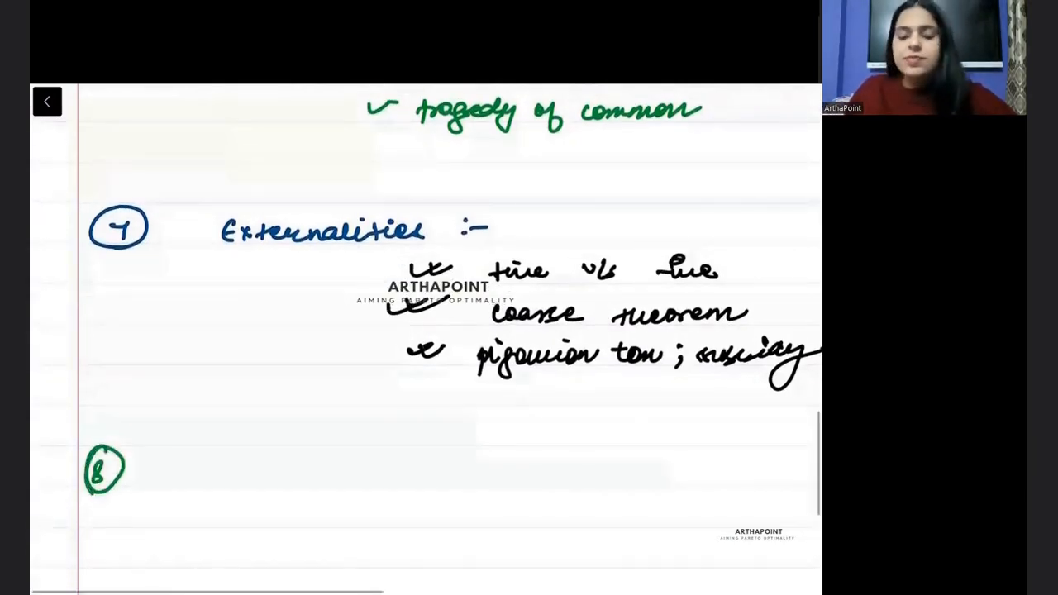
Step: Fill item 8 with State and Central dashed lists joined by a bracket and a circled red note
{"action": "scroll", "scroll_direction": "up", "scroll_amount": 3}
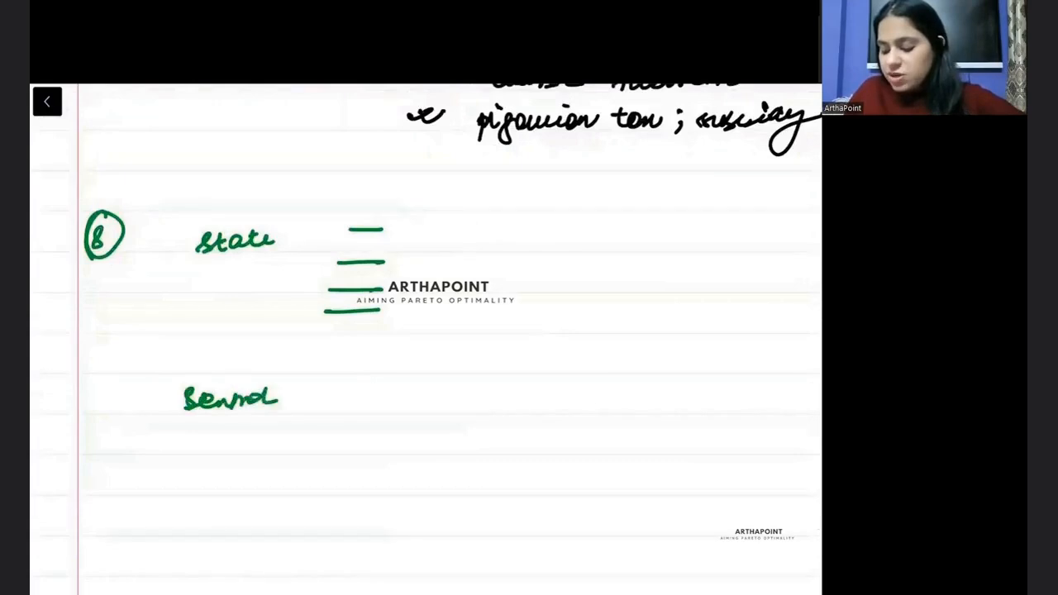
{"action": "left_click_drag", "start_coordinate": [360, 397], "coordinate": [331, 521]}
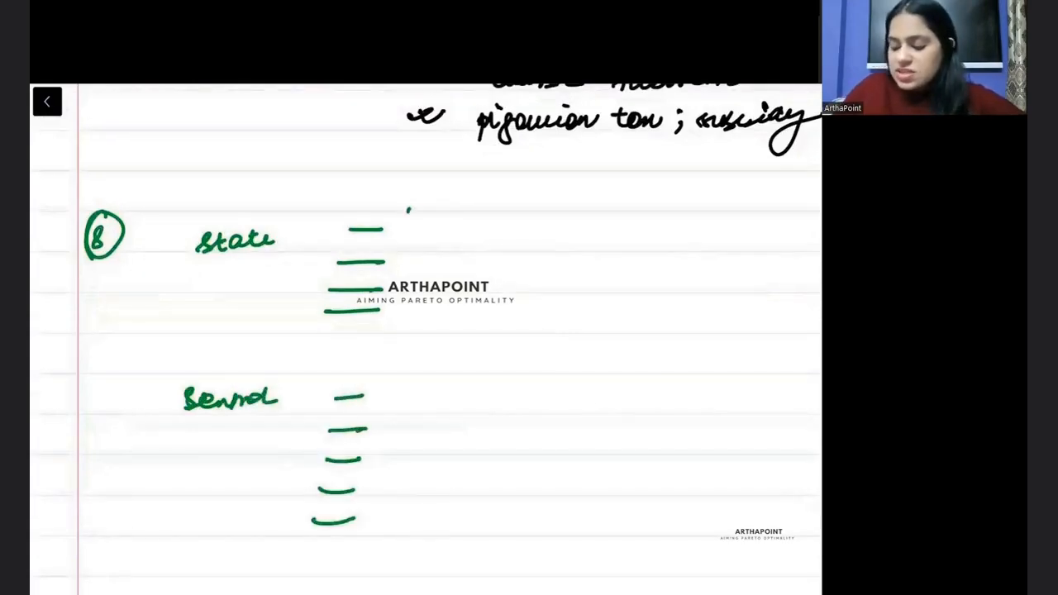
{"action": "left_click_drag", "start_coordinate": [413, 211], "coordinate": [414, 533]}
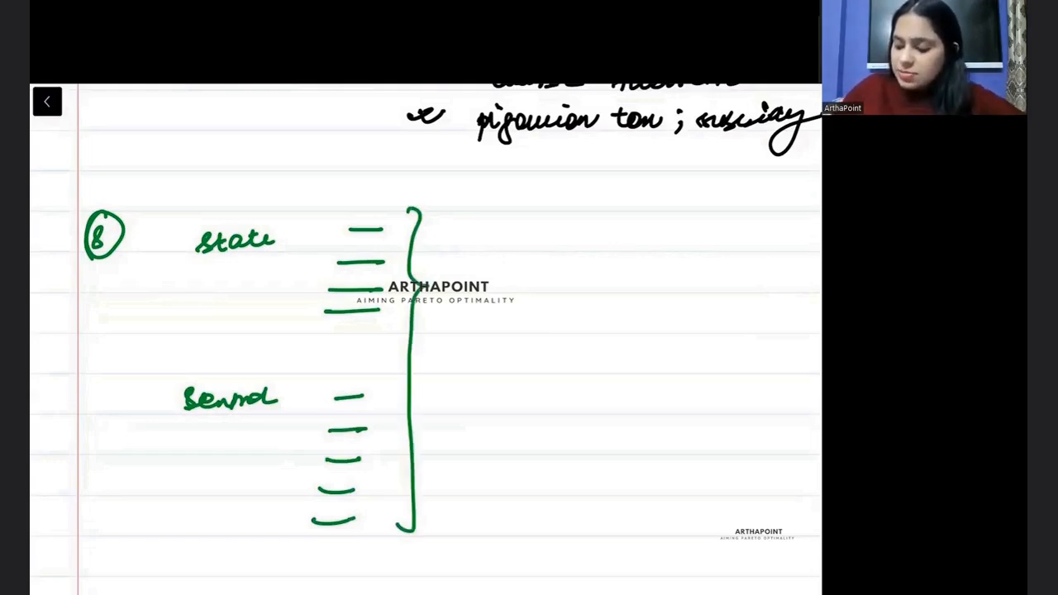
{"action": "type", "text": "Buo"}
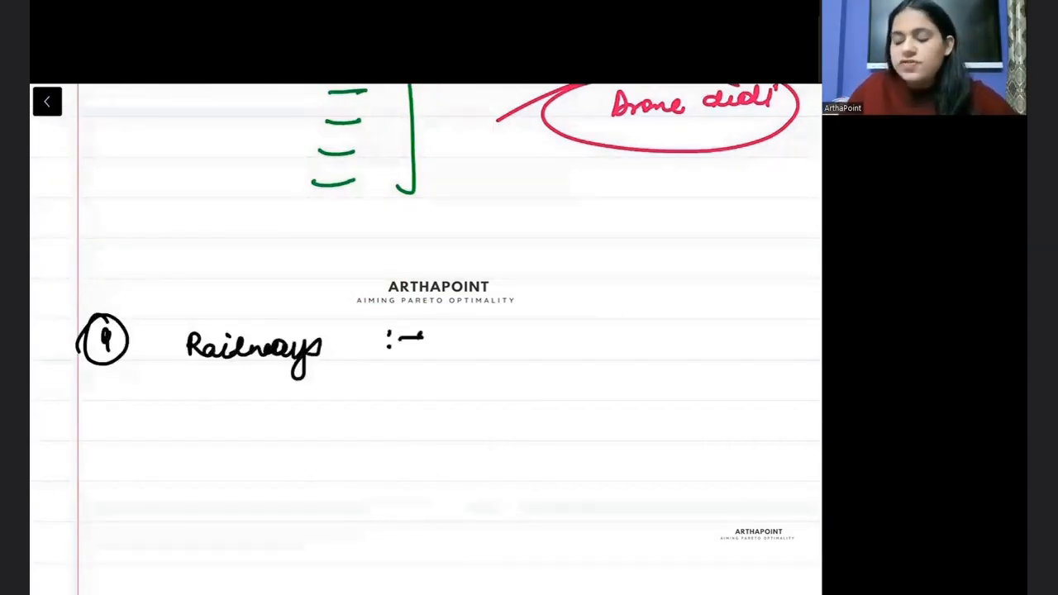
Step: Give 9 Railways three ticked points grouped by a curly bracket and start 10 Taxation
{"action": "left_click_drag", "start_coordinate": [488, 339], "coordinate": [570, 318]}
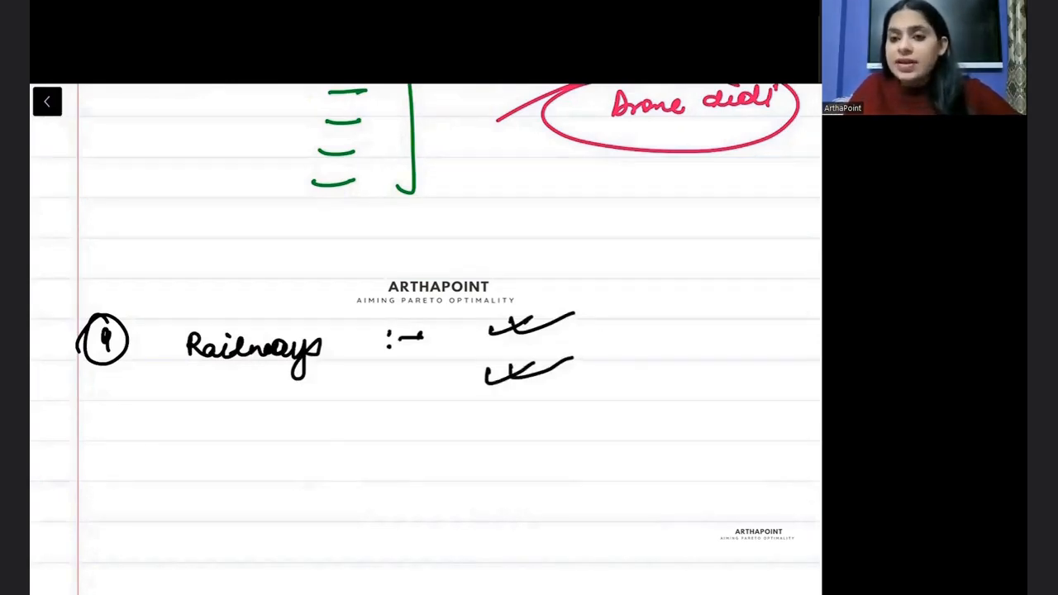
{"action": "left_click_drag", "start_coordinate": [483, 414], "coordinate": [570, 402]}
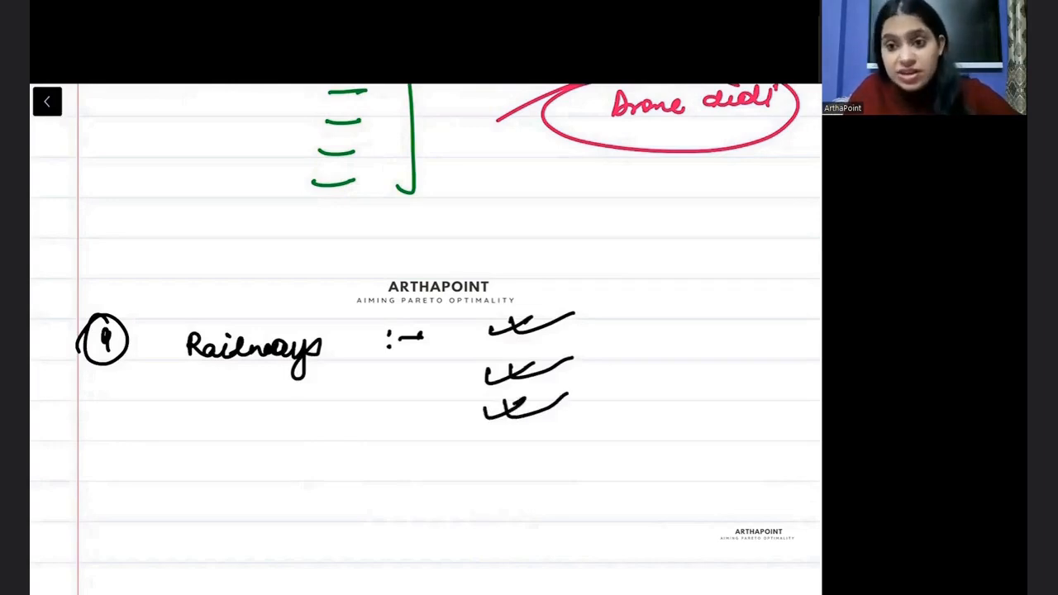
{"action": "left_click_drag", "start_coordinate": [604, 281], "coordinate": [595, 446]}
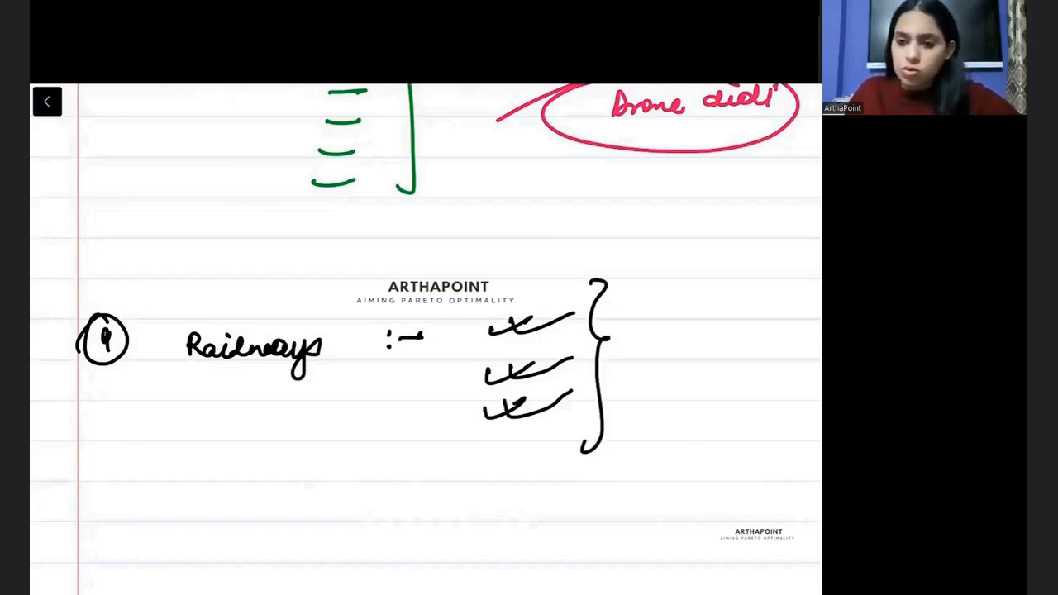
{"action": "scroll", "scroll_direction": "down", "scroll_amount": 3}
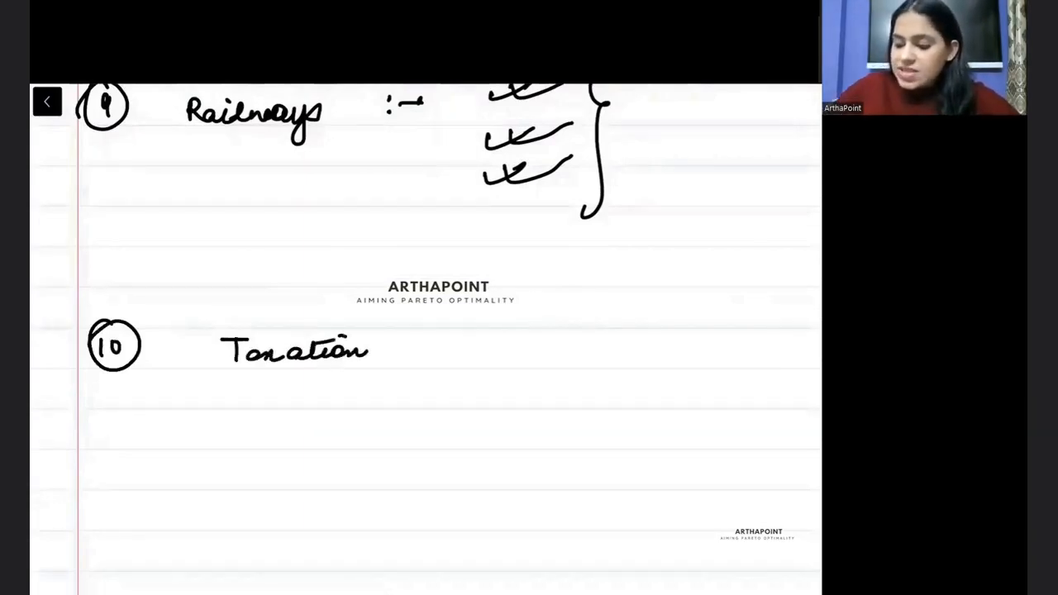
Step: Tick Taxation points: incidence of tax, deadweight loss, progressive vs proportional vs regressive, optimal taxation
{"action": "left_click_drag", "start_coordinate": [438, 347], "coordinate": [537, 347]}
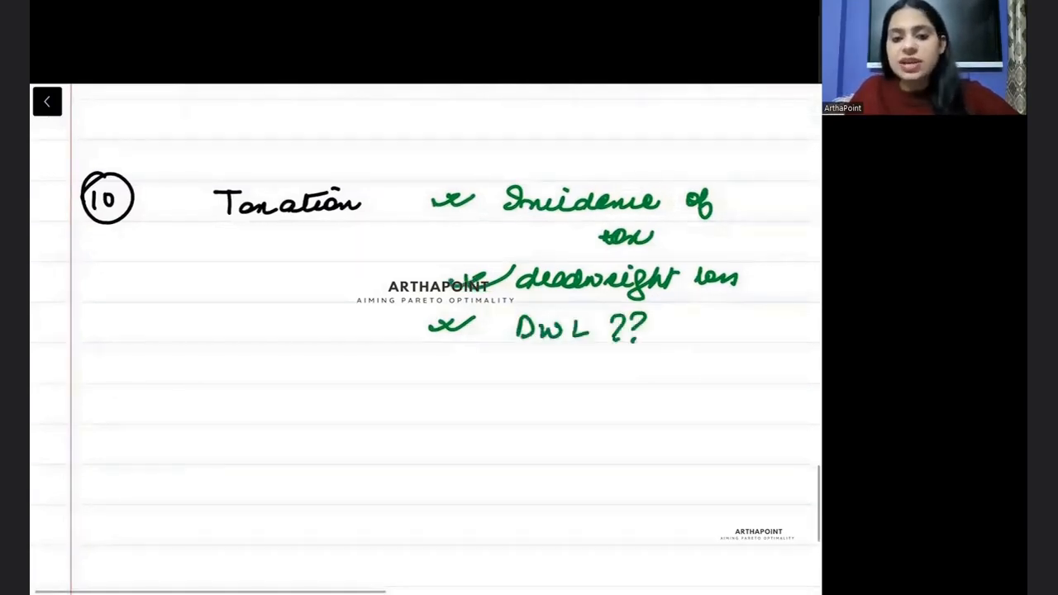
{"action": "left_click_drag", "start_coordinate": [422, 381], "coordinate": [450, 368]}
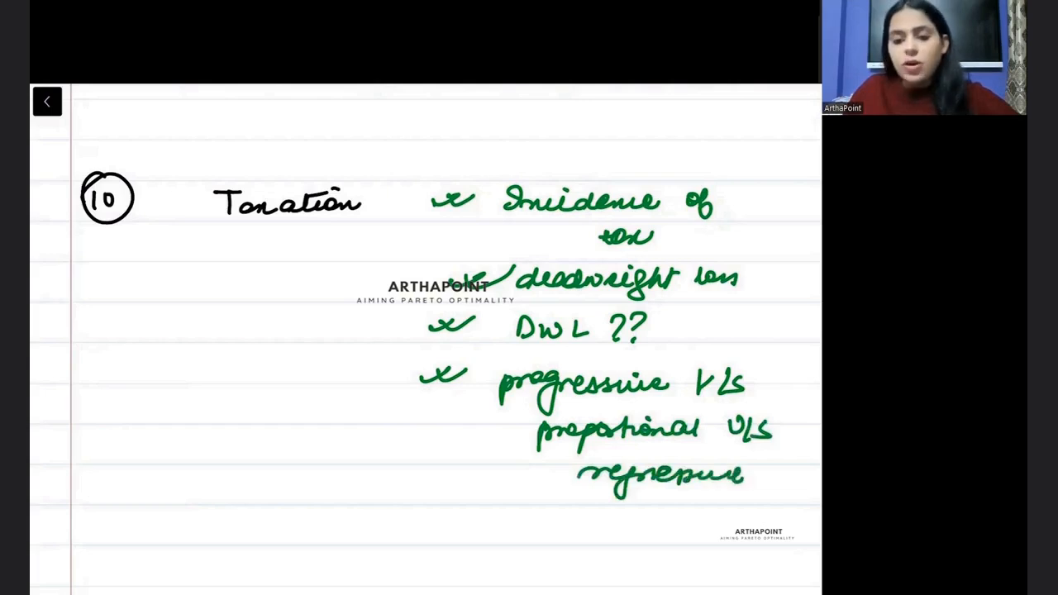
{"action": "scroll", "scroll_direction": "down", "scroll_amount": 3}
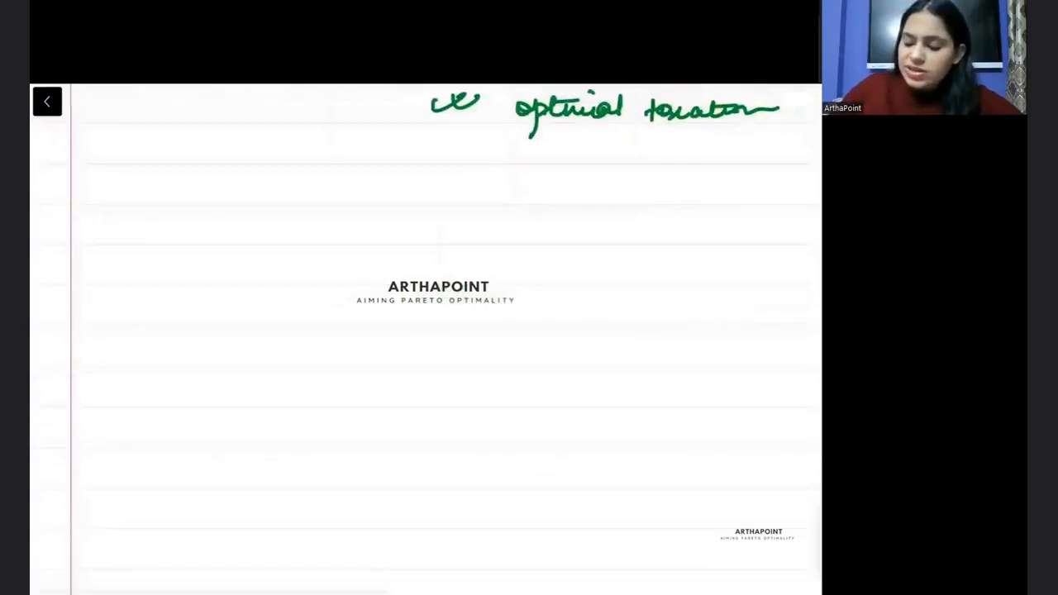
Step: Write circled item 11, International economics, with product life cycle, factor endowment and Stolper–Samuelson examples
{"action": "left_click", "coordinate": [105, 304]}
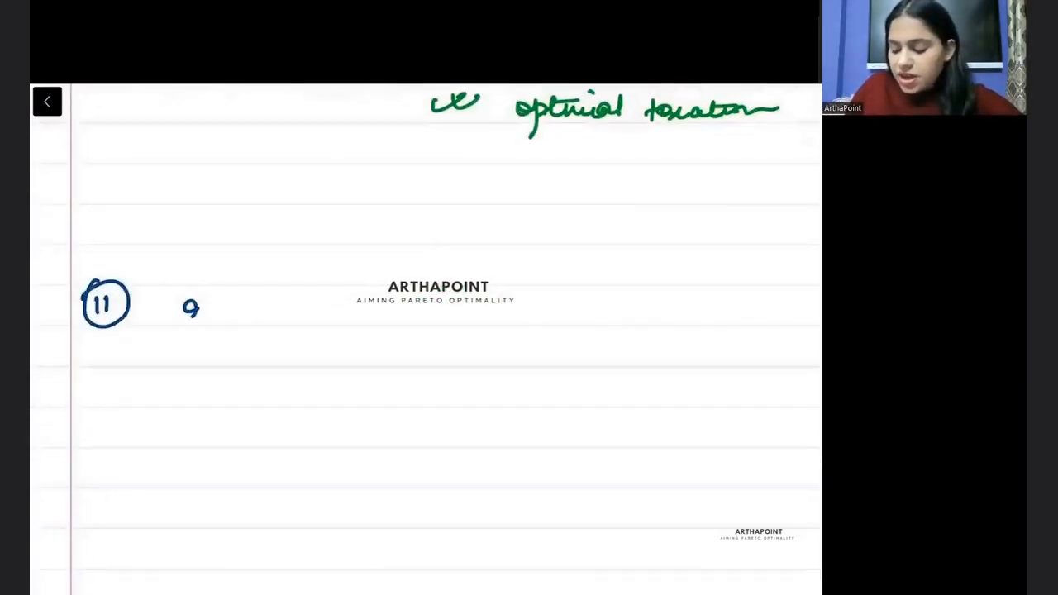
{"action": "left_click_drag", "start_coordinate": [178, 313], "coordinate": [277, 318]}
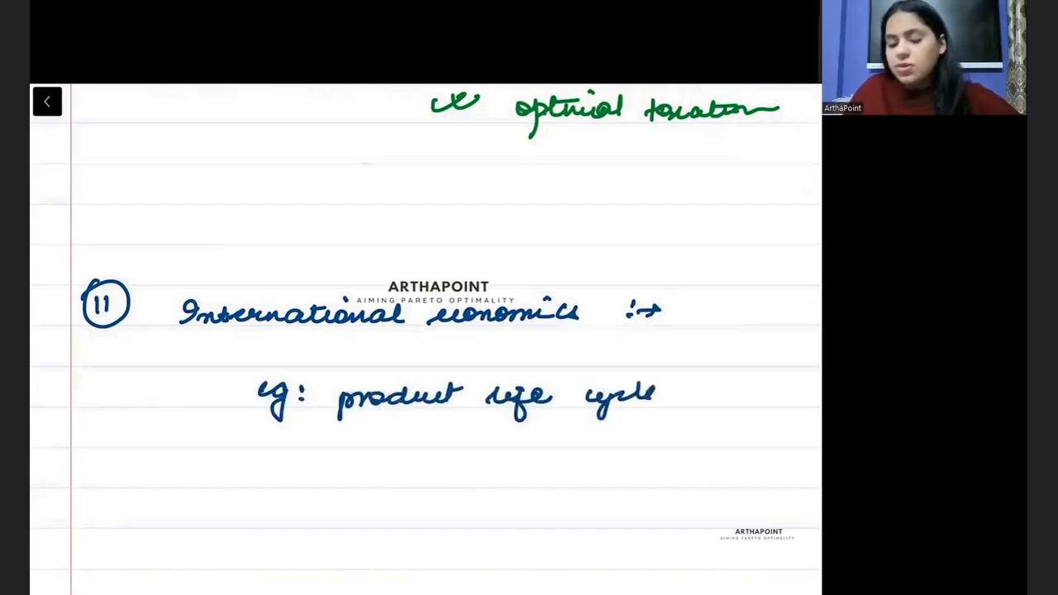
{"action": "left_click_drag", "start_coordinate": [661, 397], "coordinate": [753, 388]}
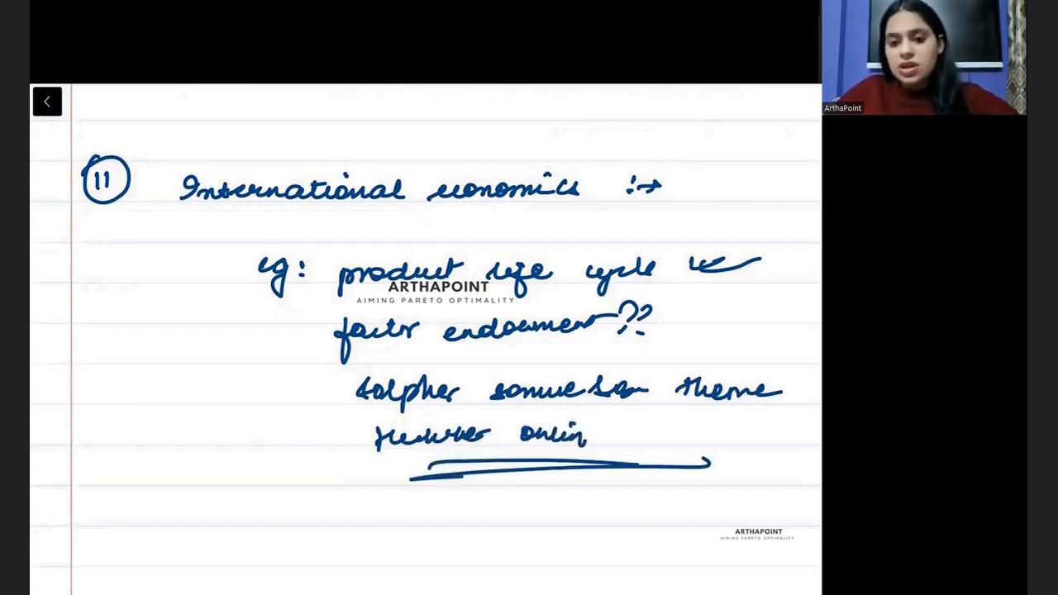
{"action": "scroll", "scroll_direction": "down", "scroll_amount": 3}
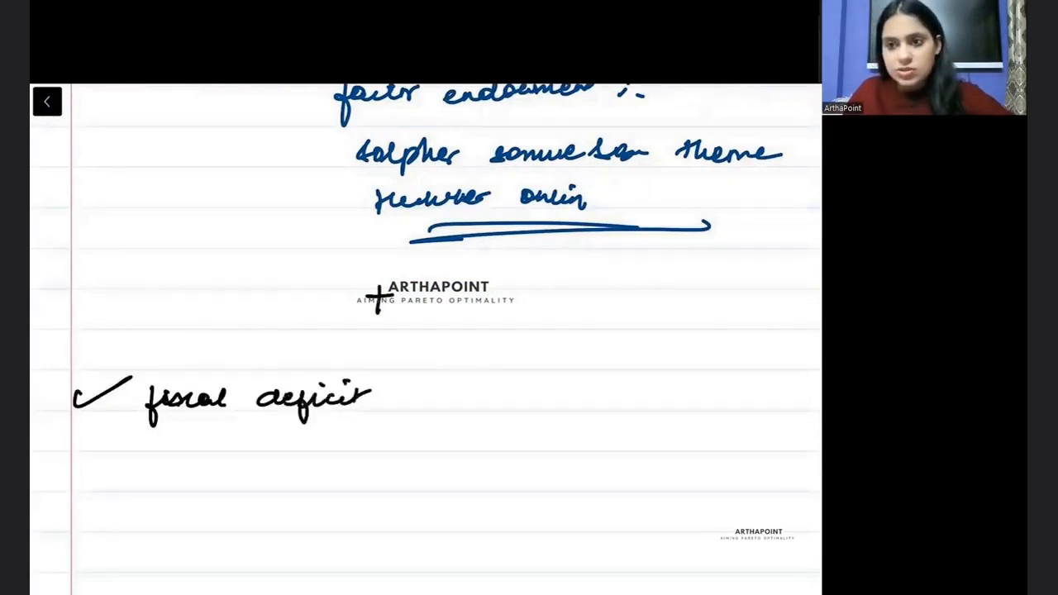
Step: Write ticked data points: GDP growth rate, inflation rate, sectors A/I/S and primary deficit
{"action": "scroll", "scroll_direction": "down", "scroll_amount": 3}
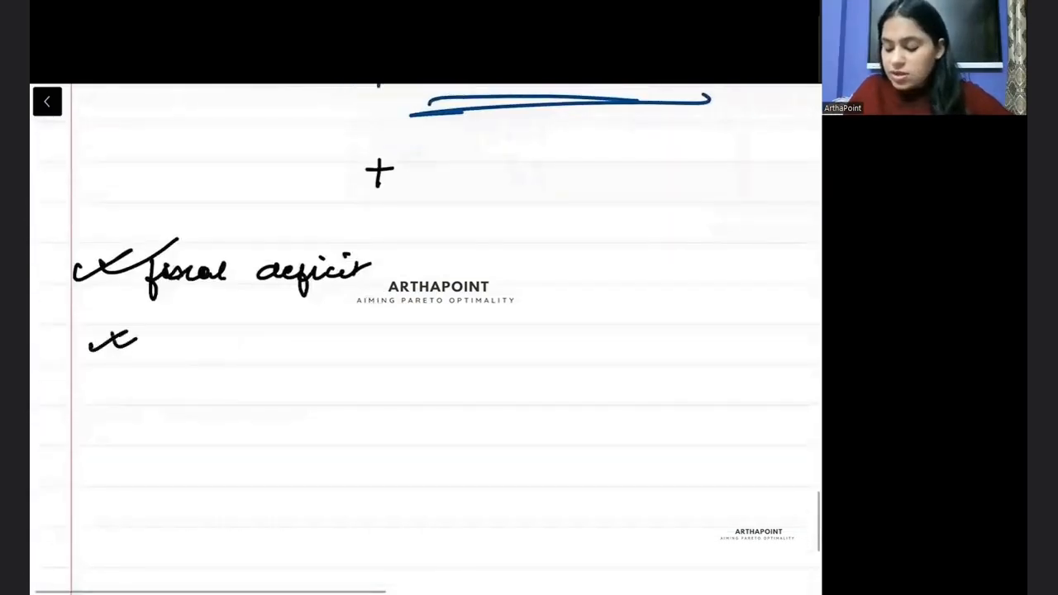
{"action": "left_click_drag", "start_coordinate": [179, 347], "coordinate": [290, 372]}
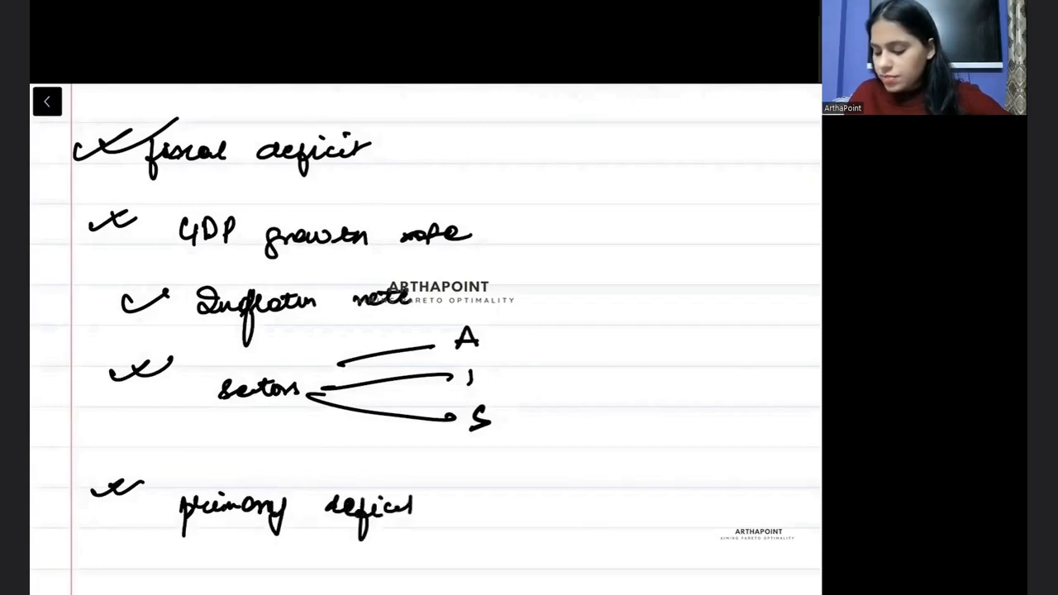
{"action": "scroll", "scroll_direction": "down", "scroll_amount": 3}
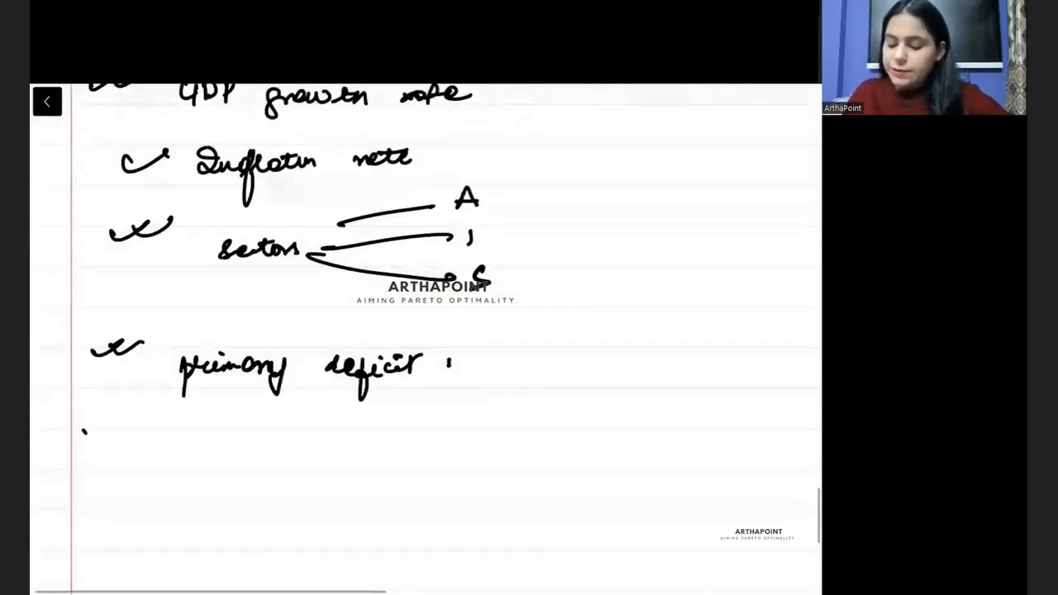